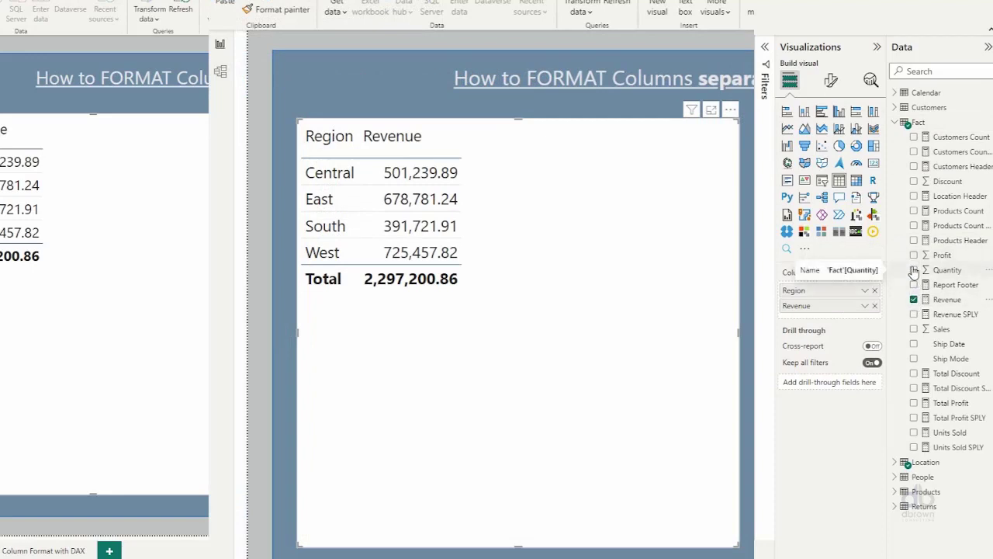
- Add Units Sold to the table, briefly trying Total Discount and summed Discount as extra columns
{"action": "left_click", "coordinate": [914, 431]}
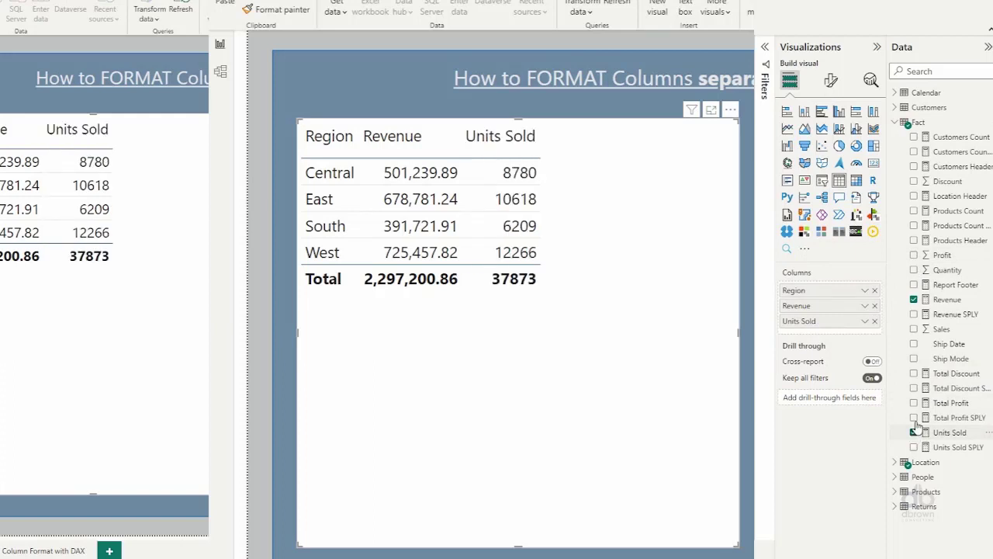
{"action": "mouse_move", "coordinate": [923, 343]}
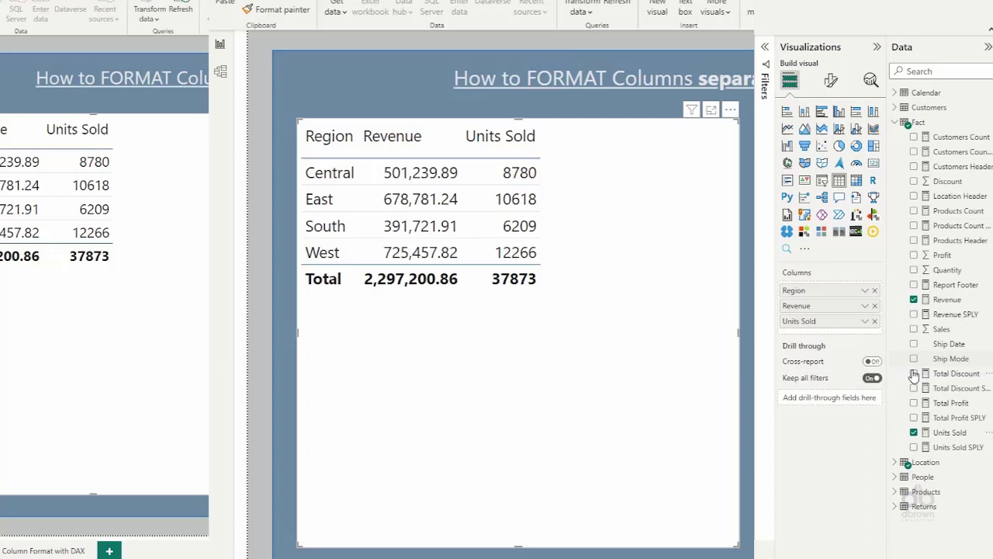
{"action": "left_click", "coordinate": [914, 372]}
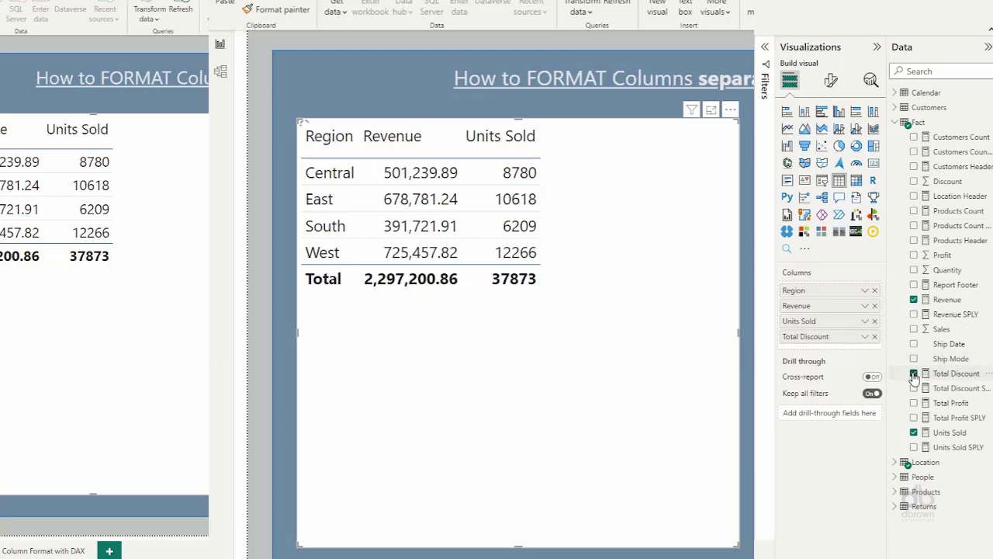
{"action": "left_click", "coordinate": [914, 372]}
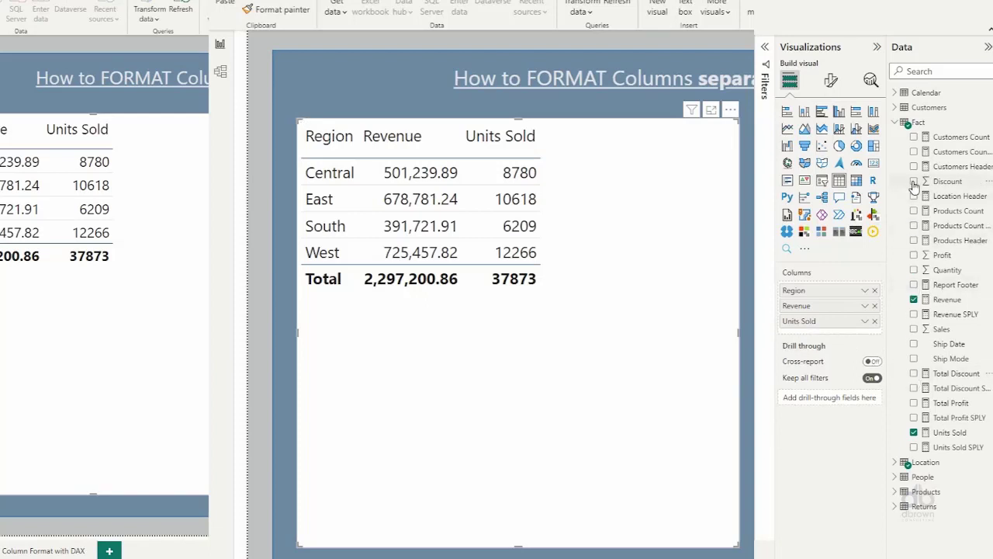
{"action": "left_click", "coordinate": [914, 180]}
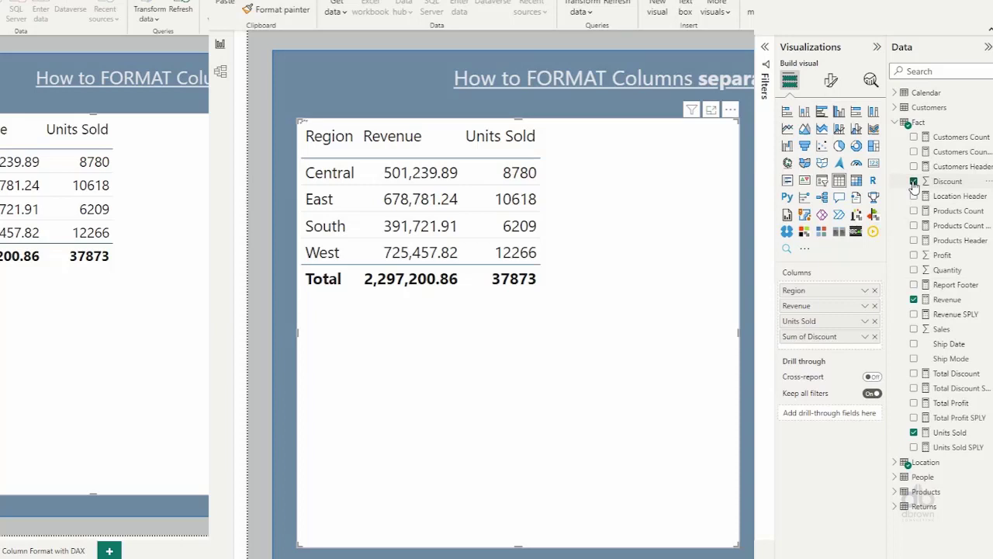
{"action": "left_click", "coordinate": [914, 180]}
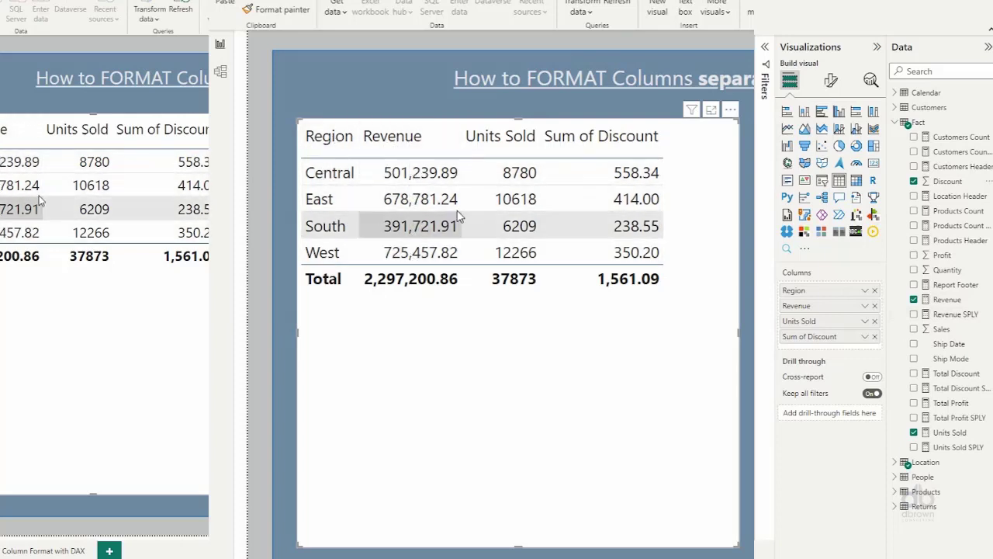
{"action": "mouse_move", "coordinate": [515, 251]}
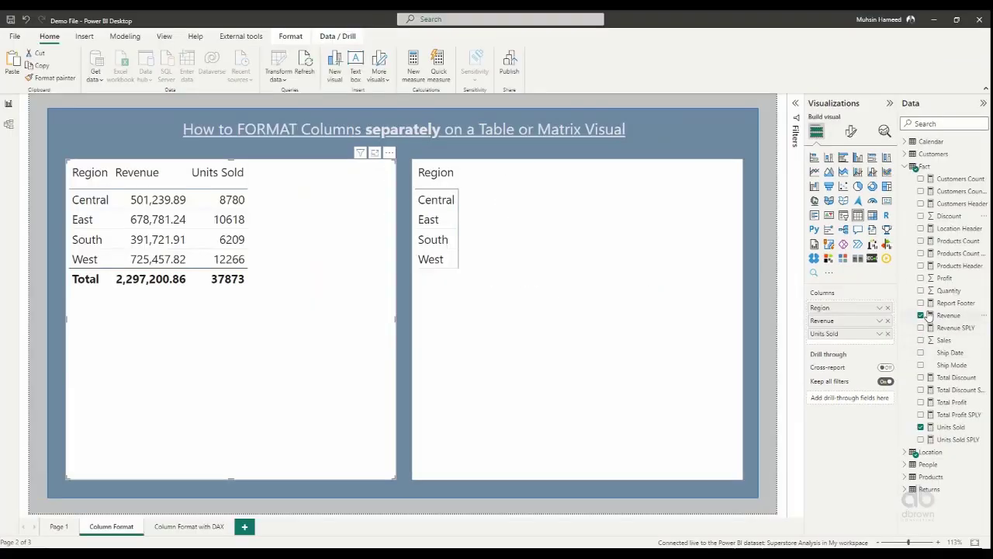
- Add the Total Discount measure to the table, totalling 1,561.09
{"action": "left_click", "coordinate": [921, 380]}
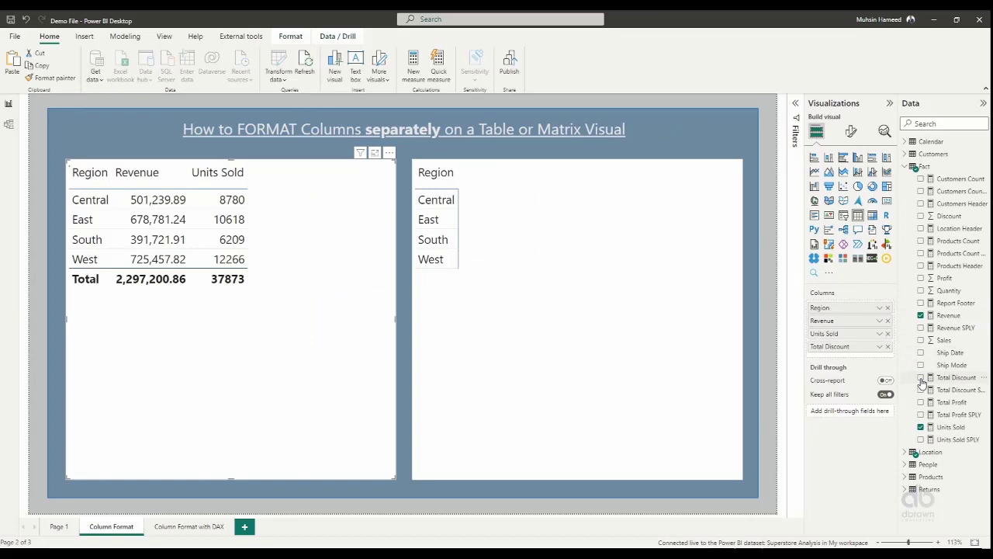
{"action": "left_click", "coordinate": [922, 377]}
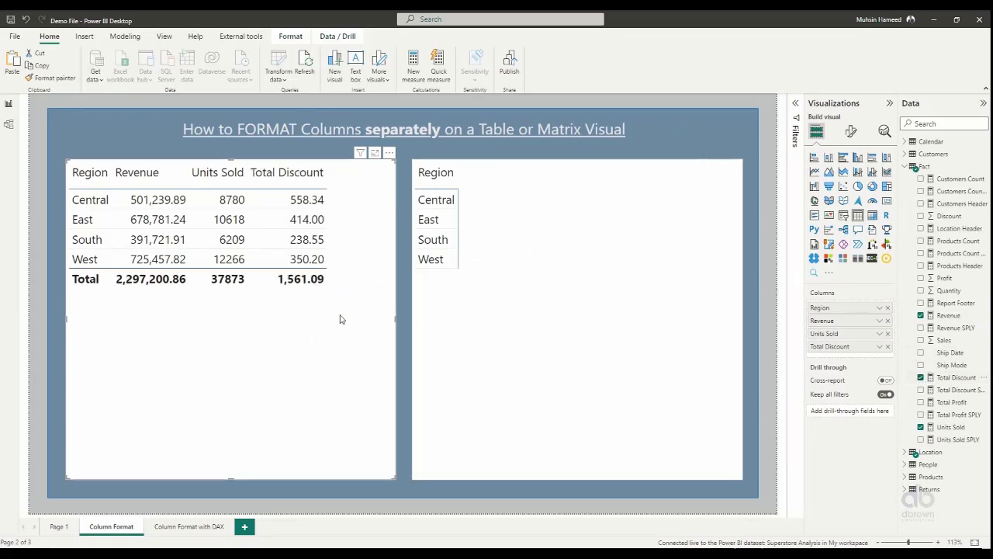
{"action": "mouse_move", "coordinate": [202, 324]}
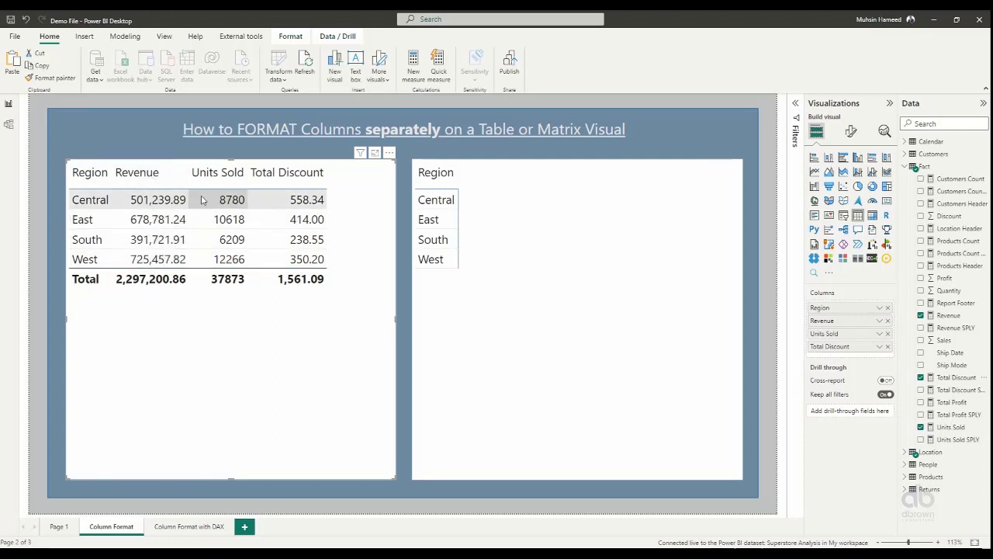
{"action": "mouse_move", "coordinate": [214, 289]}
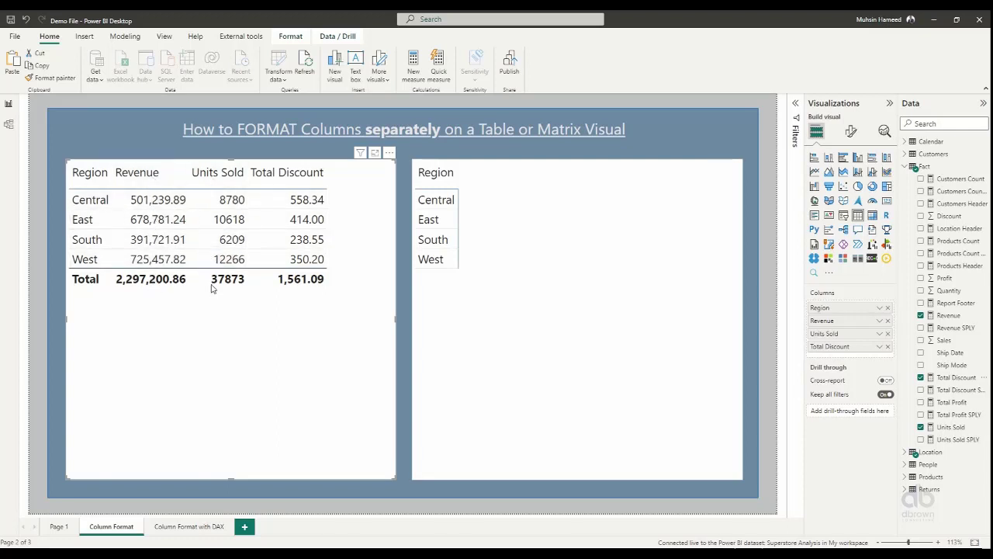
{"action": "mouse_move", "coordinate": [267, 292]}
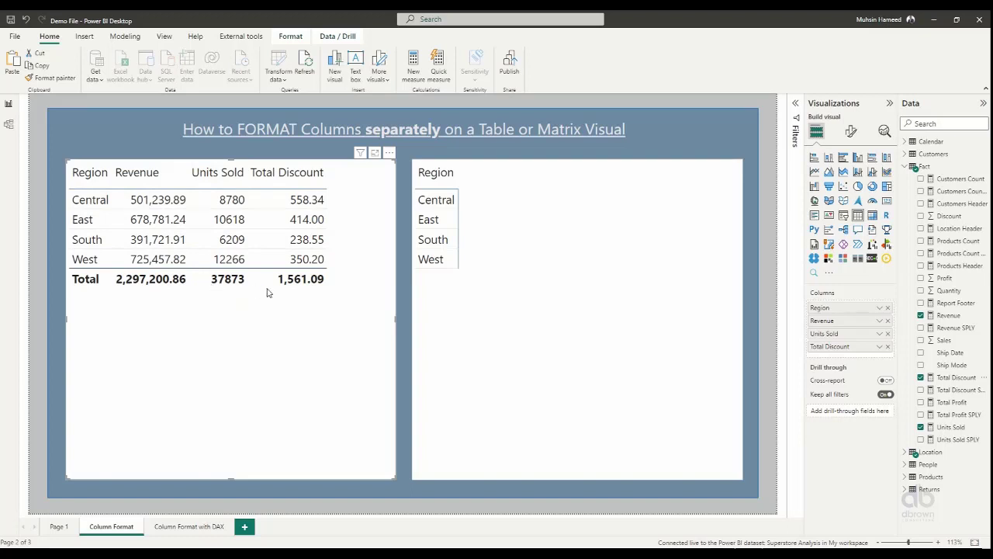
{"action": "mouse_move", "coordinate": [274, 278]}
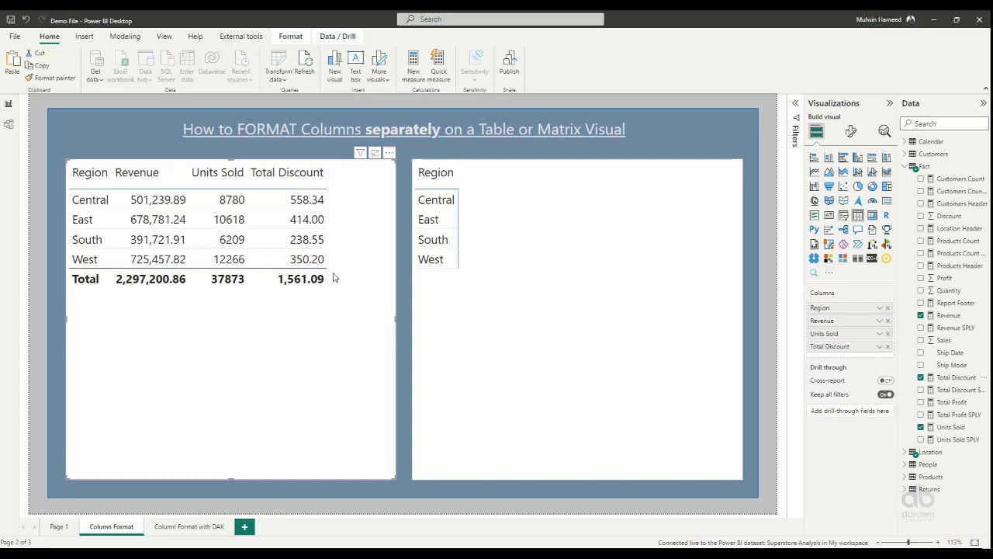
{"action": "mouse_move", "coordinate": [265, 287]}
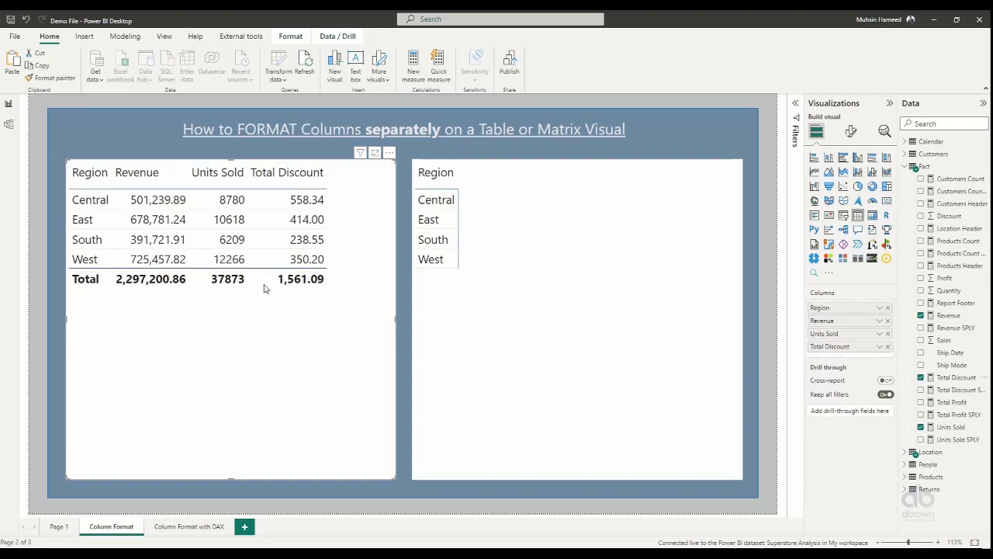
{"action": "mouse_move", "coordinate": [307, 304]}
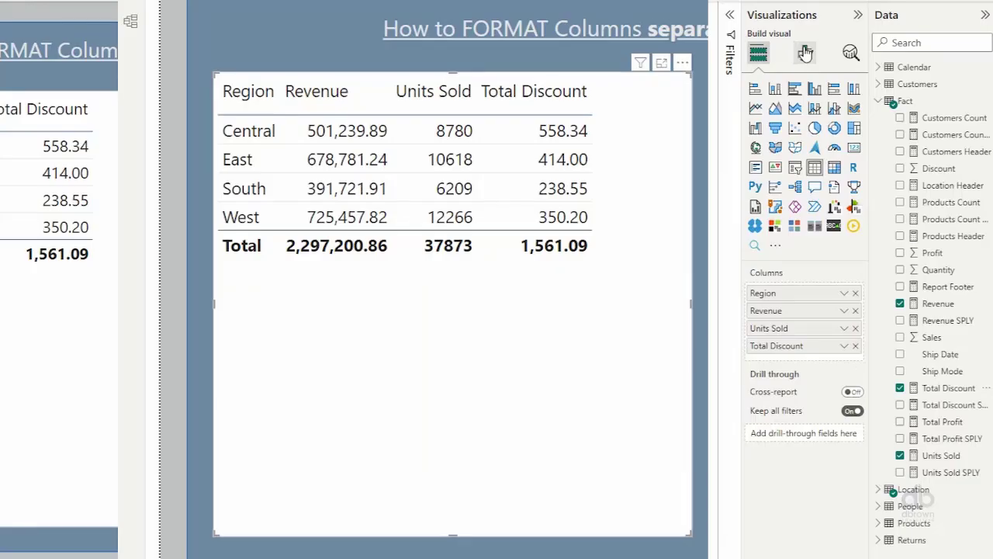
- In the table's Totals formatting, switch the total row values off and back on
{"action": "left_click", "coordinate": [805, 53]}
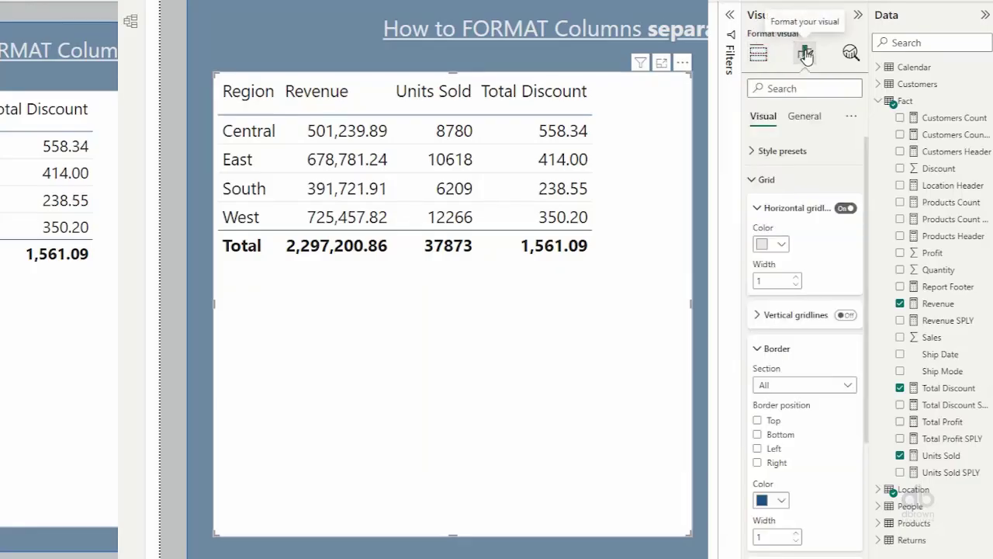
{"action": "left_click", "coordinate": [766, 180]}
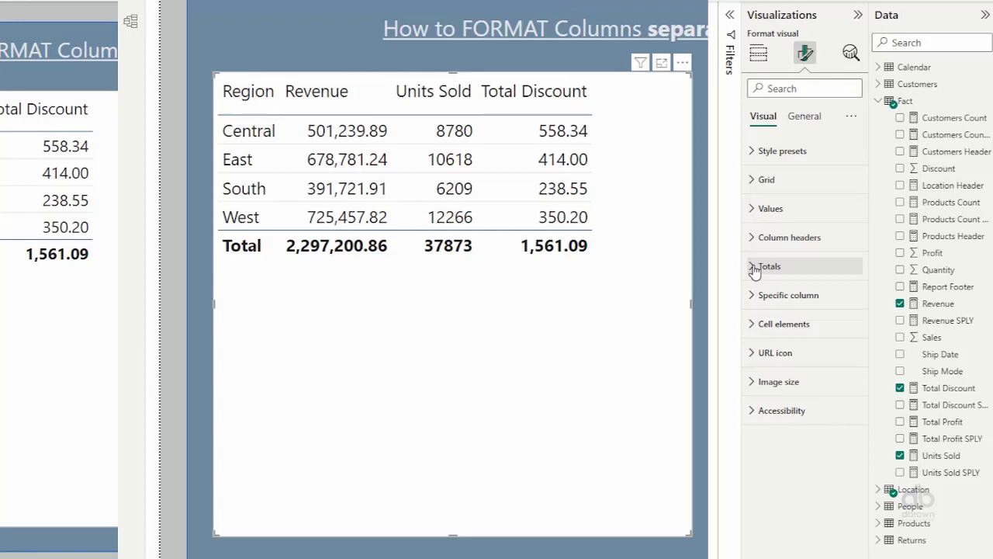
{"action": "left_click", "coordinate": [767, 267]}
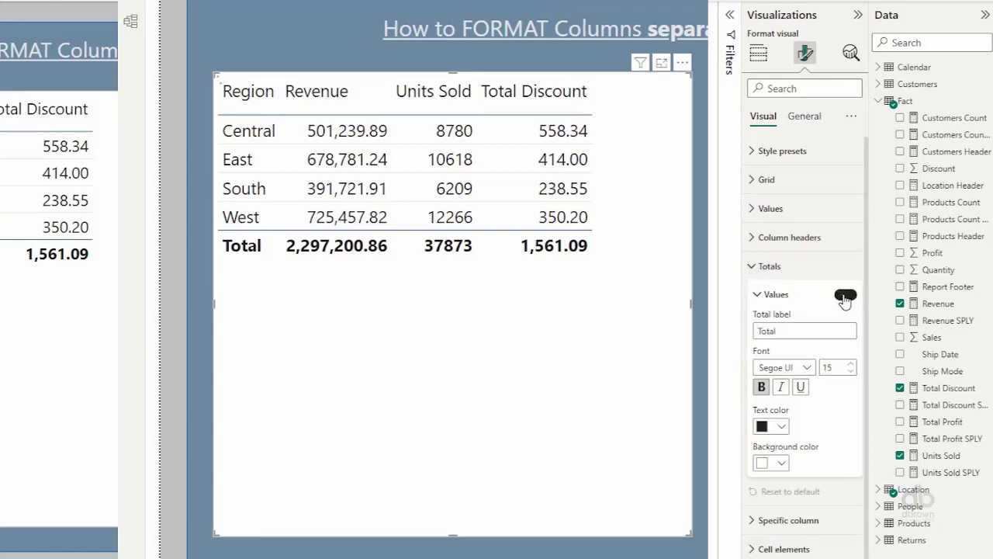
{"action": "left_click", "coordinate": [844, 295]}
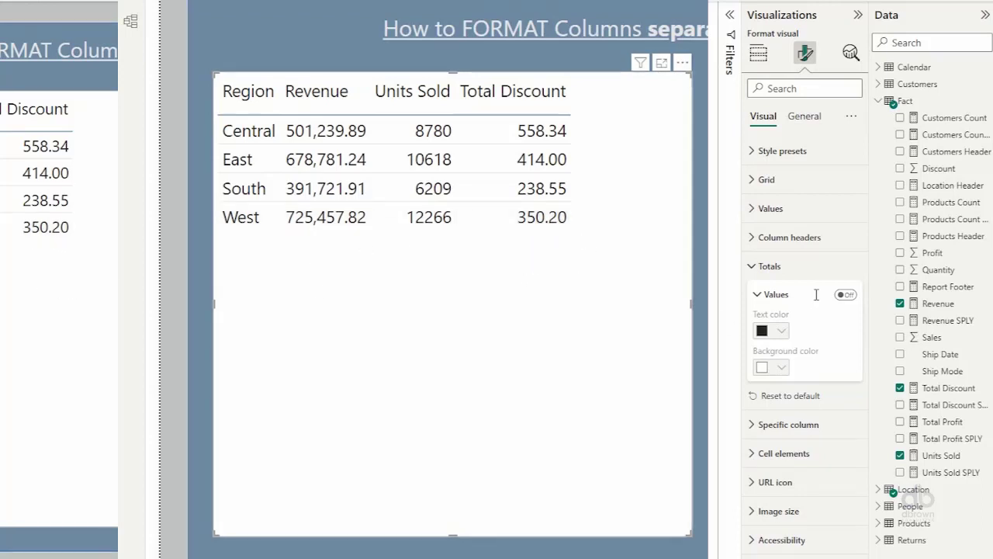
{"action": "left_click", "coordinate": [844, 295]}
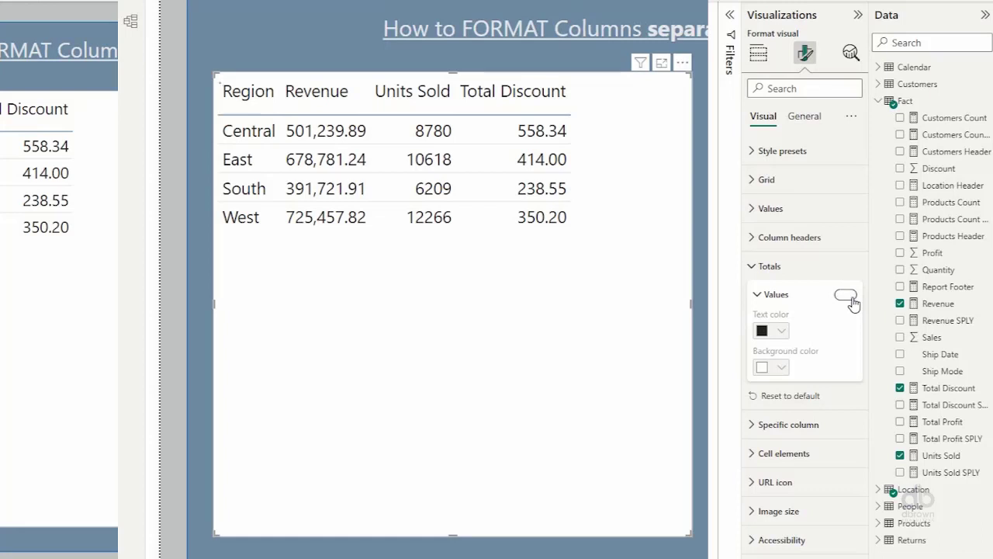
{"action": "left_click", "coordinate": [845, 295]}
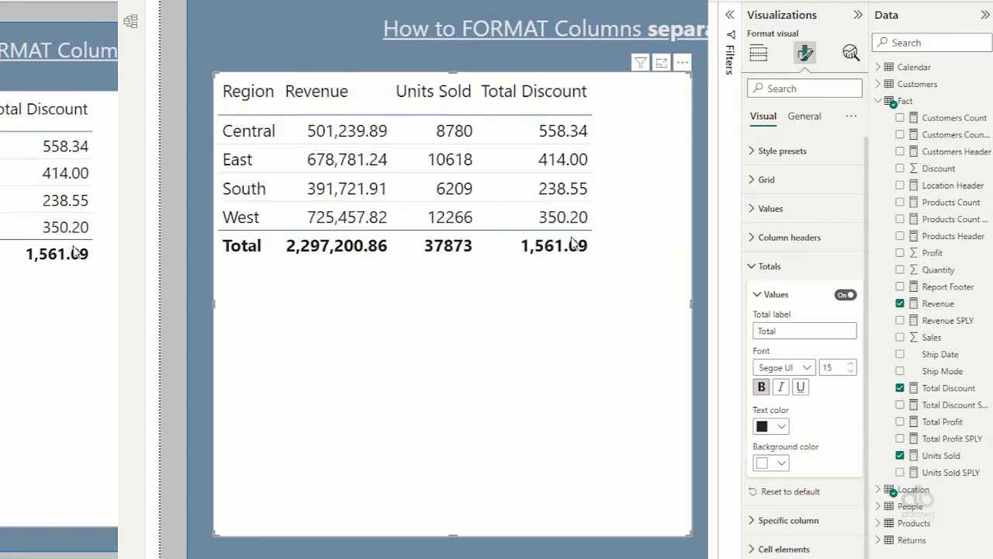
{"action": "mouse_move", "coordinate": [478, 279]}
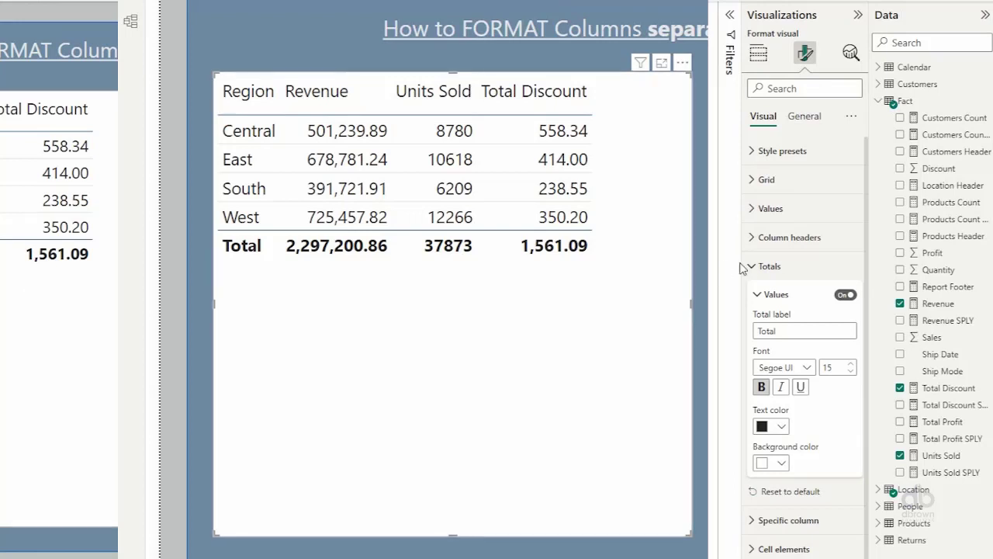
{"action": "left_click", "coordinate": [769, 267]}
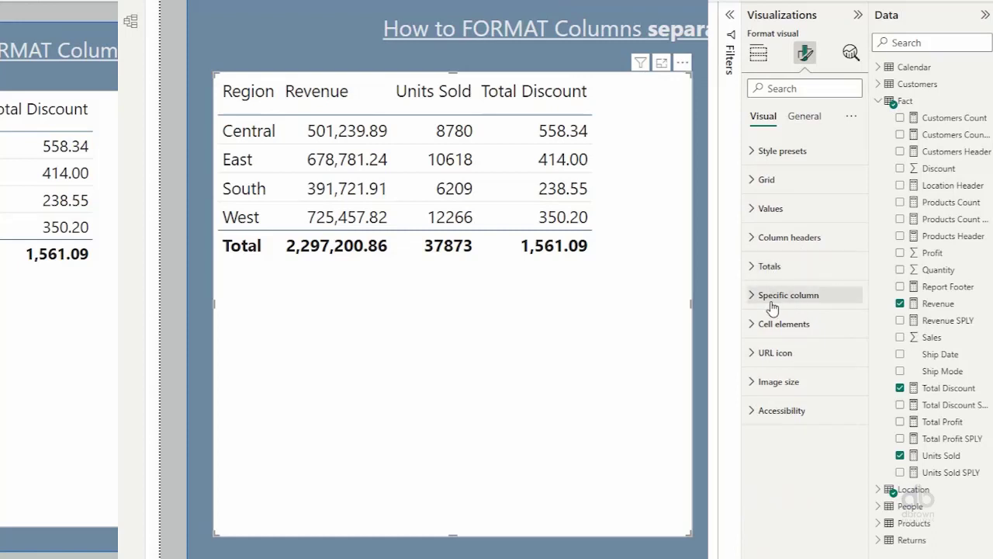
{"action": "mouse_move", "coordinate": [788, 295]}
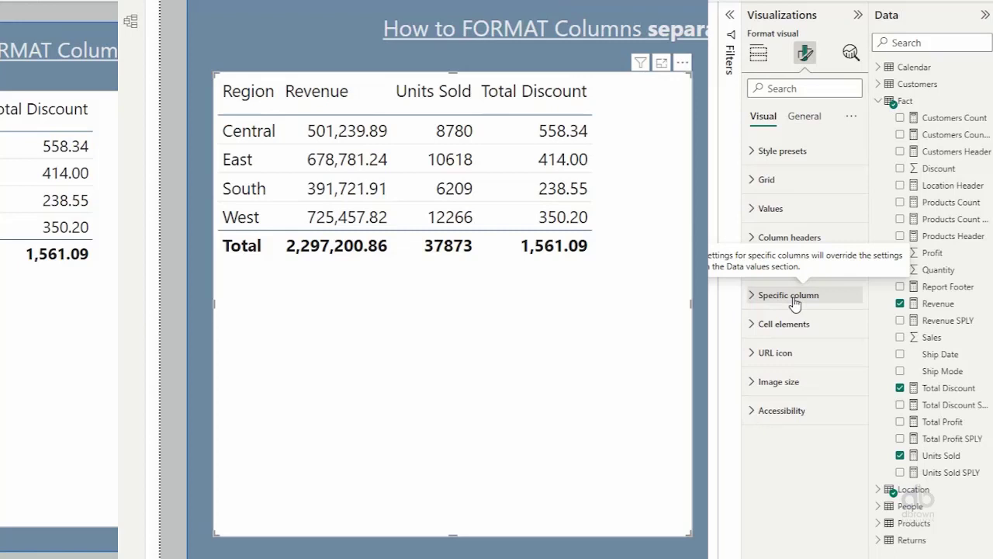
- Set Specific column to Total Discount with Apply to total on and Apply to values off
{"action": "left_click", "coordinate": [789, 295]}
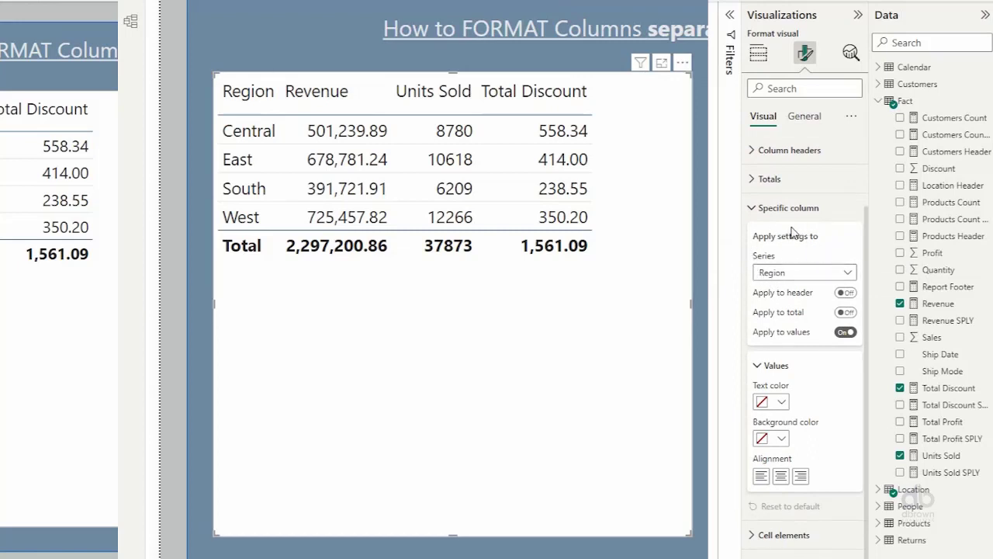
{"action": "mouse_move", "coordinate": [633, 311]}
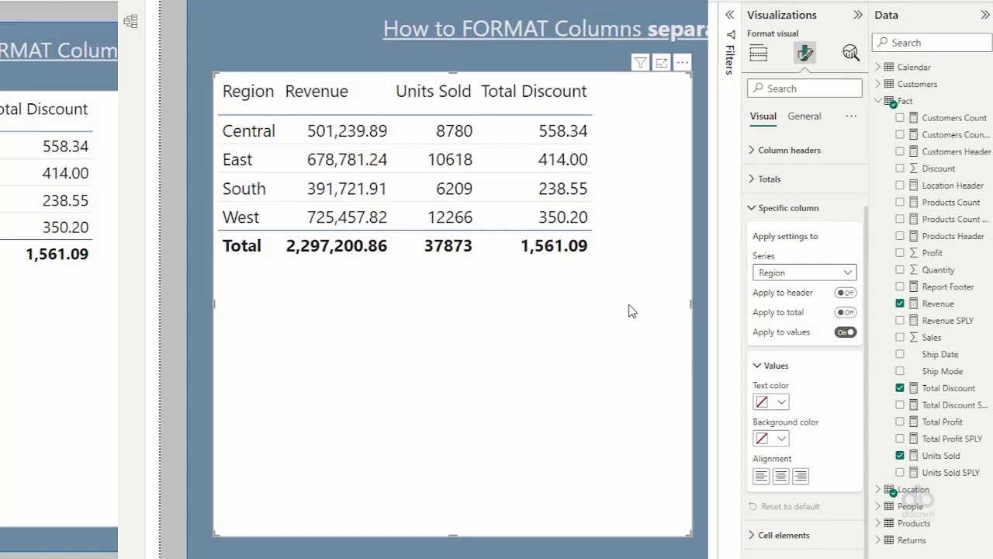
{"action": "mouse_move", "coordinate": [636, 334]}
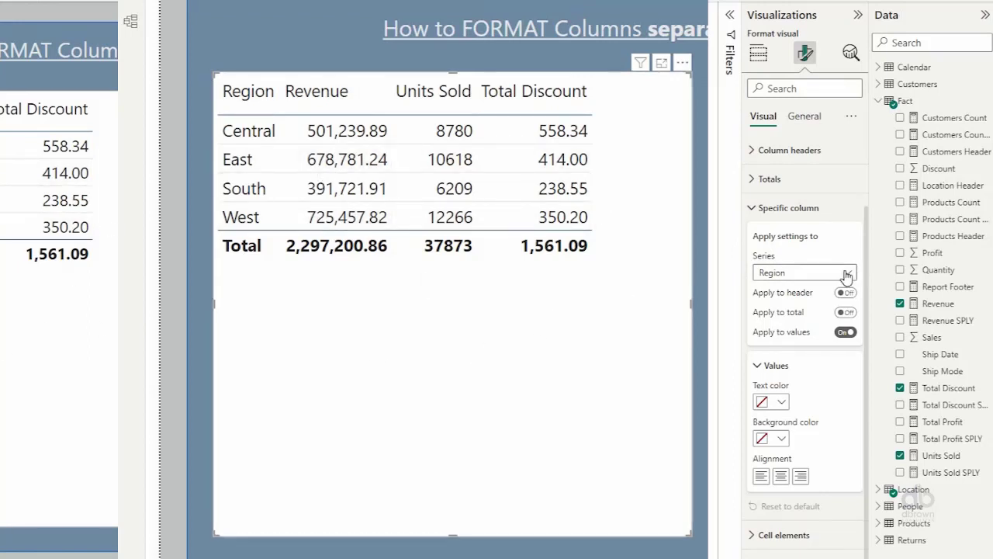
{"action": "left_click", "coordinate": [804, 271]}
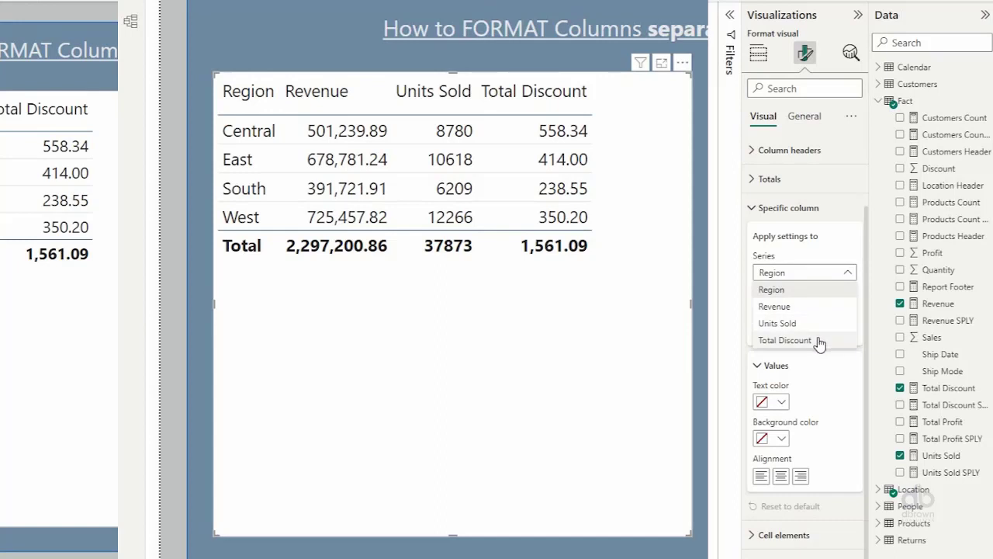
{"action": "left_click", "coordinate": [803, 340]}
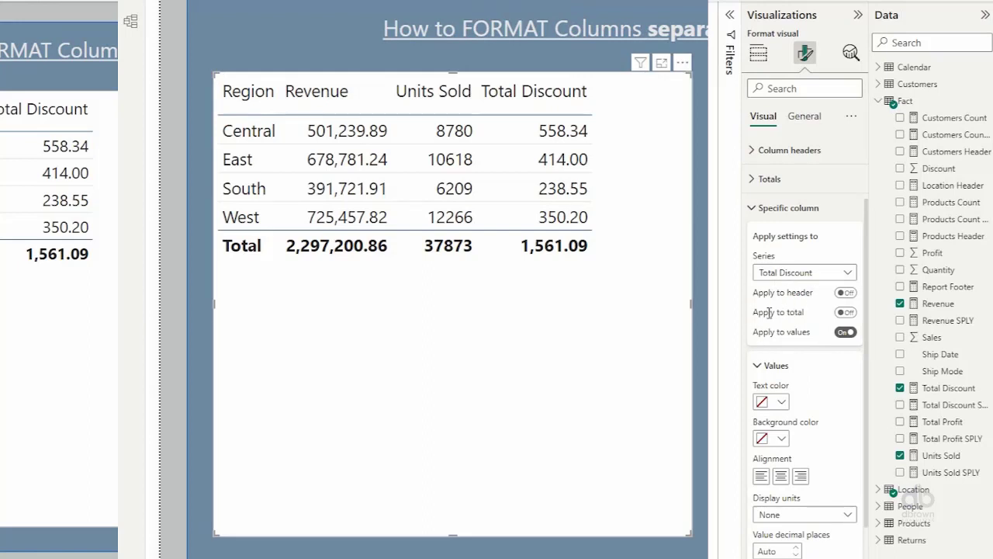
{"action": "mouse_move", "coordinate": [793, 329]}
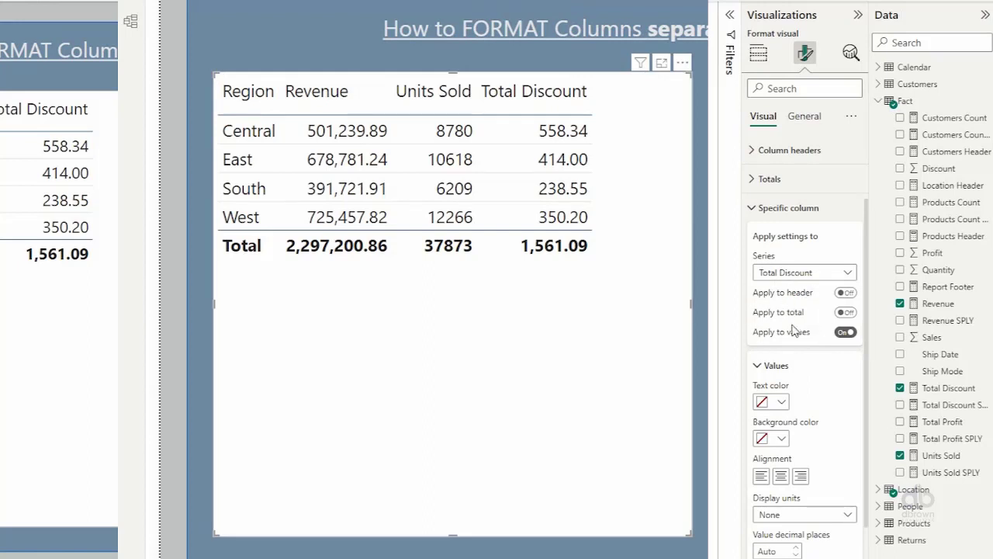
{"action": "mouse_move", "coordinate": [774, 344]}
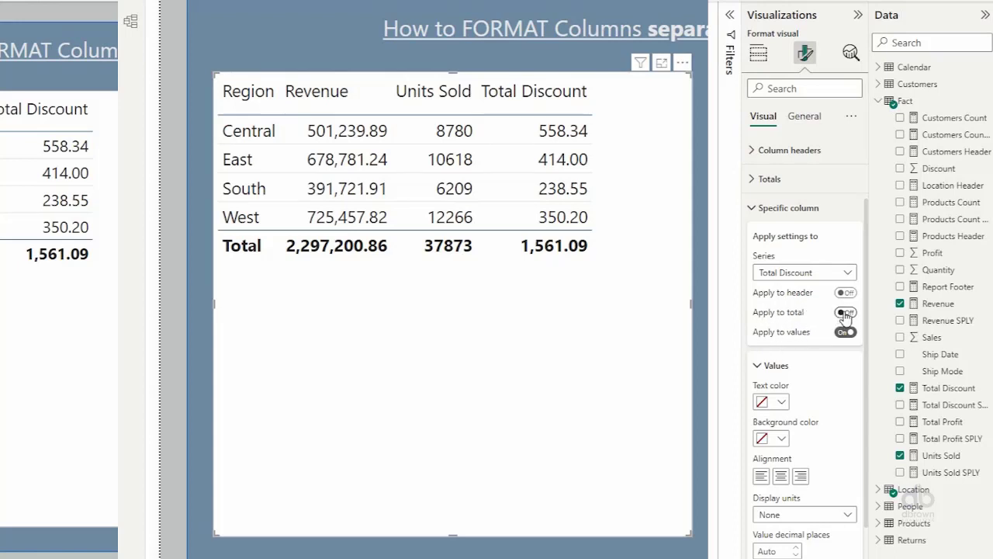
{"action": "left_click", "coordinate": [844, 312]}
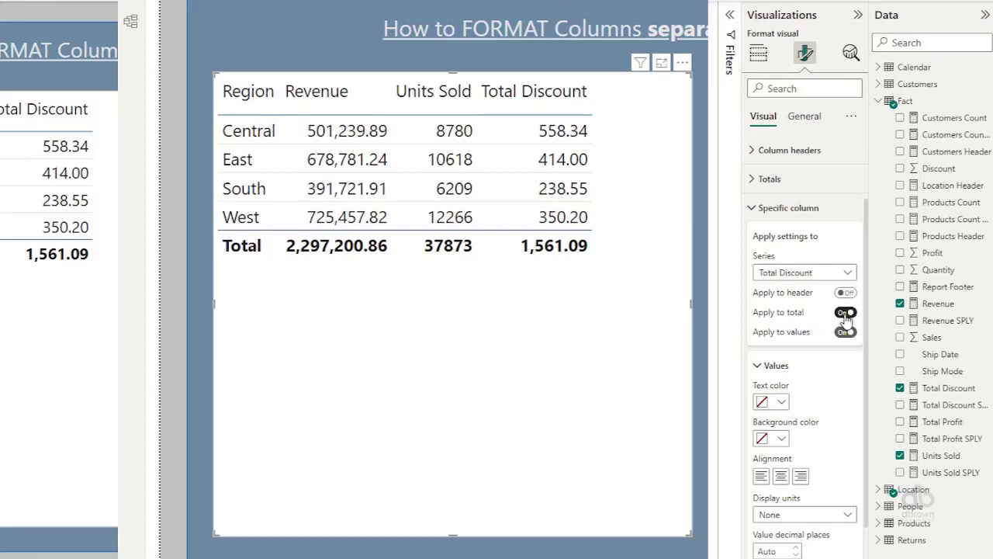
{"action": "left_click", "coordinate": [845, 333]}
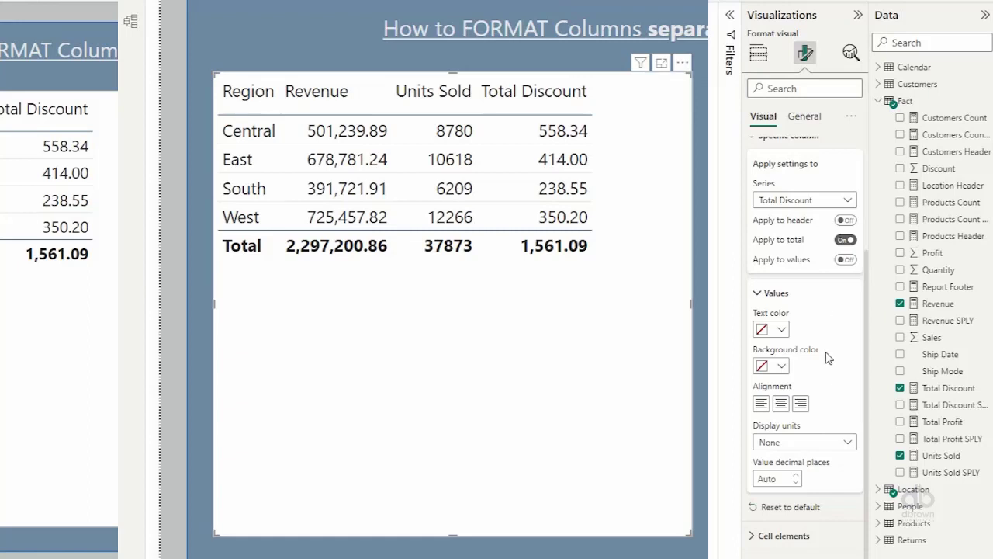
- Set the Total Discount total's text colour to White so 1,561.09 disappears
{"action": "left_click", "coordinate": [782, 329]}
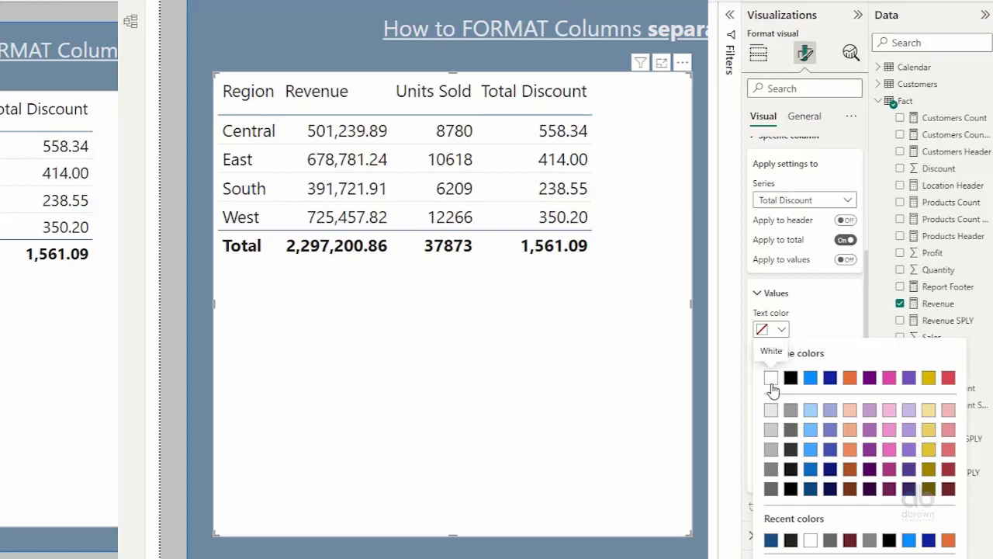
{"action": "left_click", "coordinate": [770, 379]}
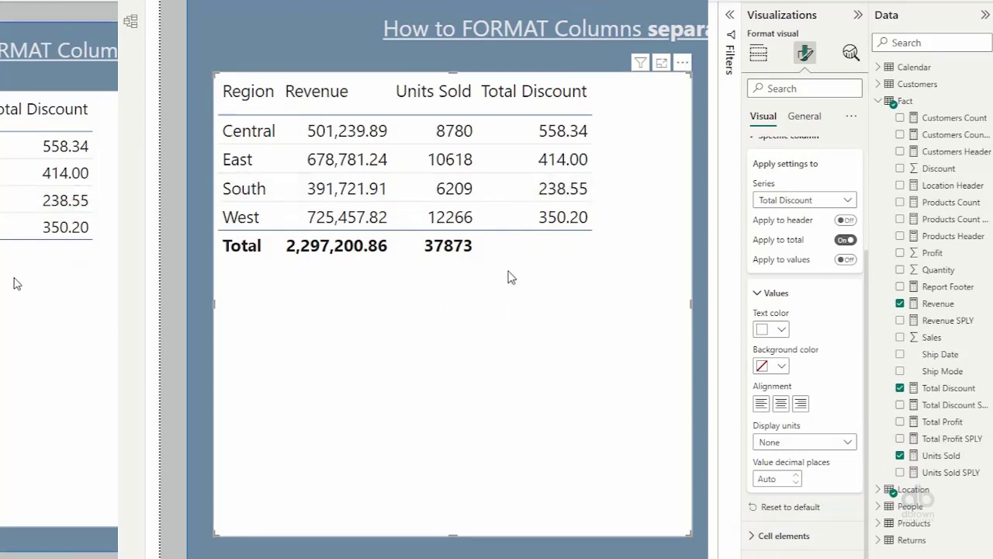
{"action": "mouse_move", "coordinate": [556, 257]}
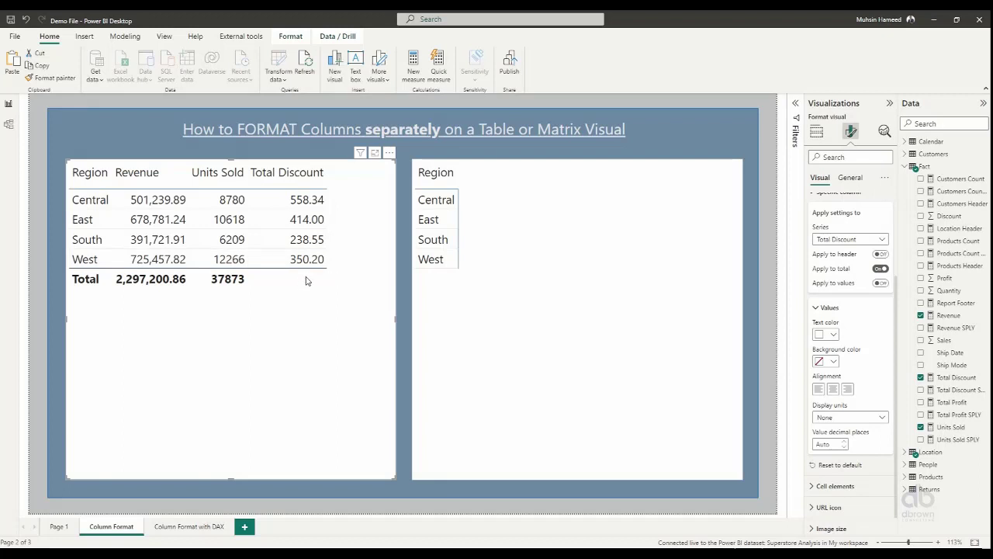
{"action": "mouse_move", "coordinate": [219, 329]}
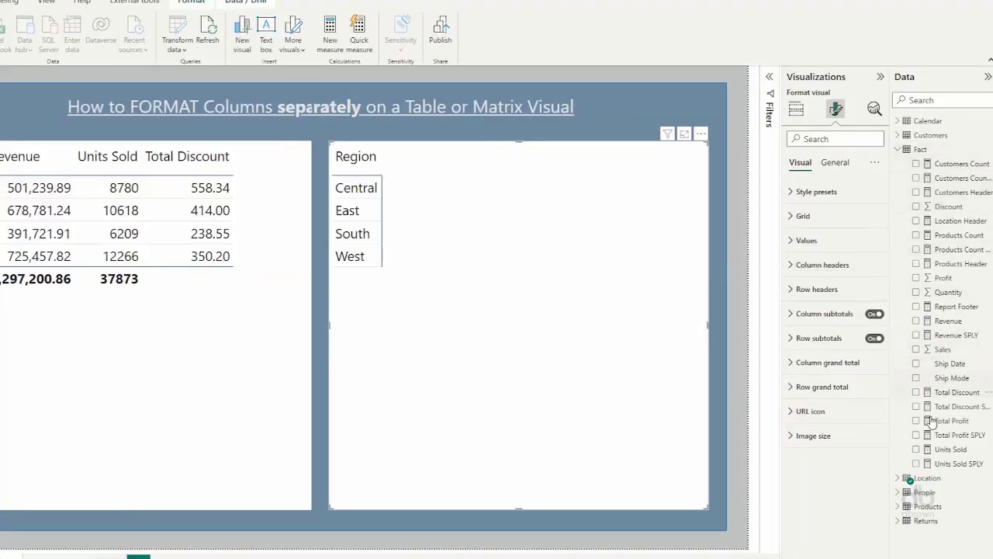
{"action": "mouse_move", "coordinate": [923, 303]}
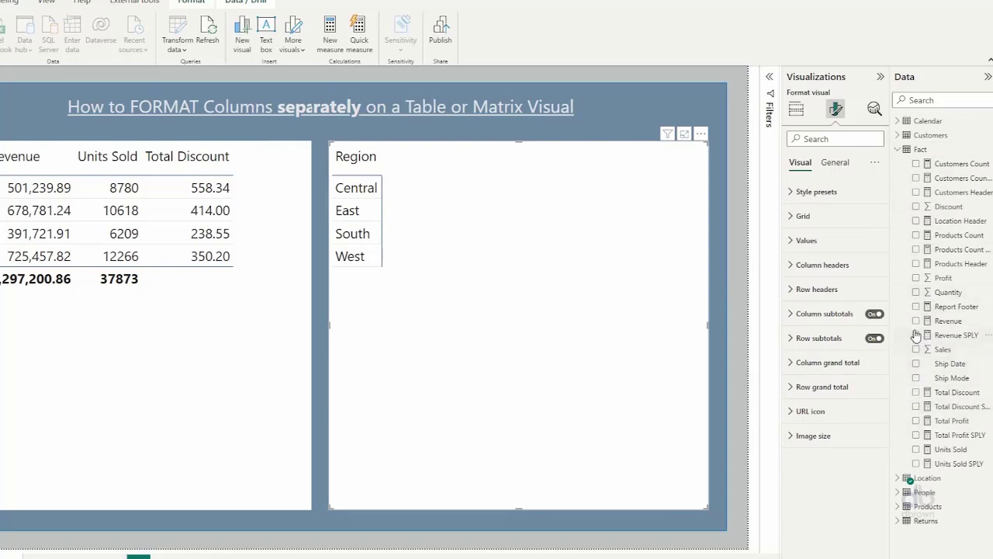
- Add Revenue, Total Discount and Profit to the matrix beside Region
{"action": "left_click", "coordinate": [915, 320]}
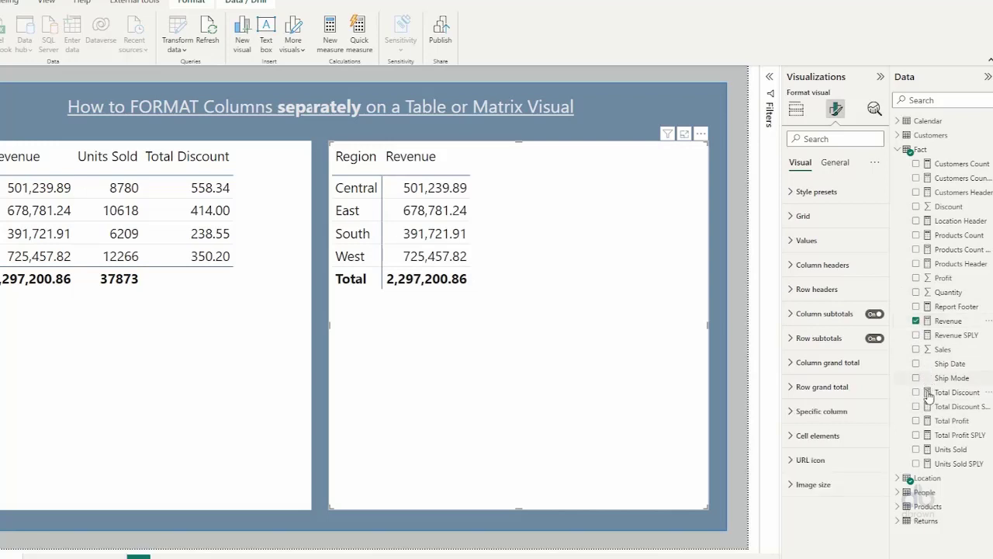
{"action": "left_click", "coordinate": [915, 391]}
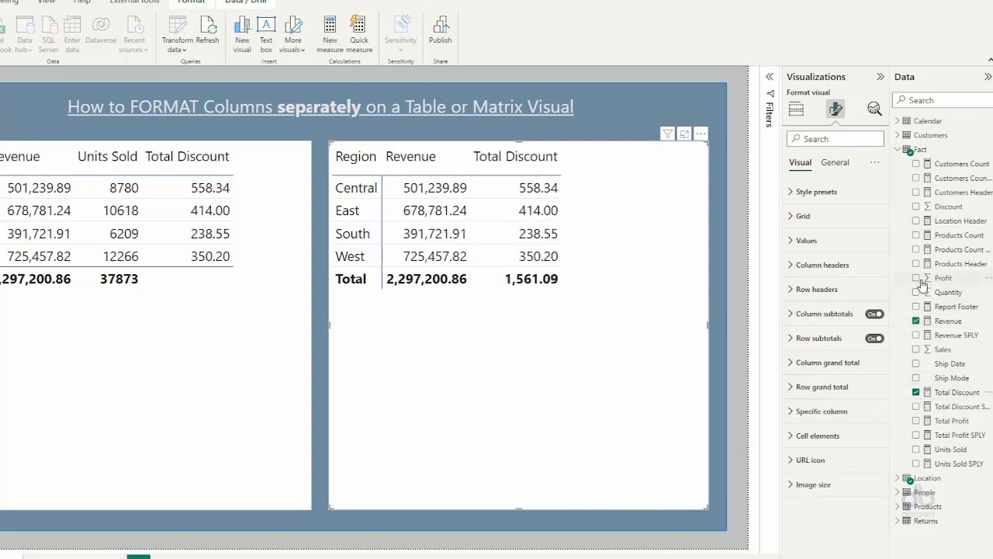
{"action": "left_click", "coordinate": [915, 278]}
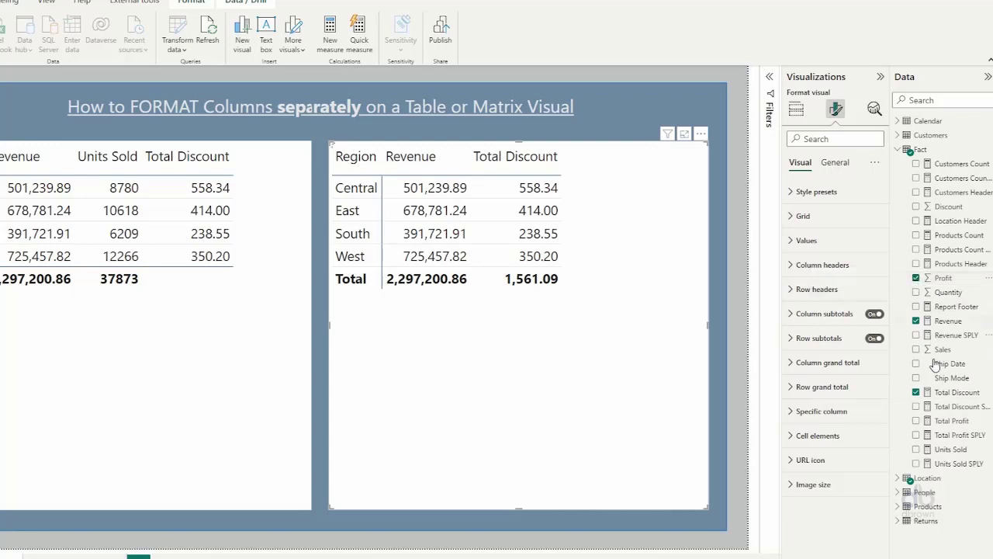
{"action": "left_click", "coordinate": [916, 278]}
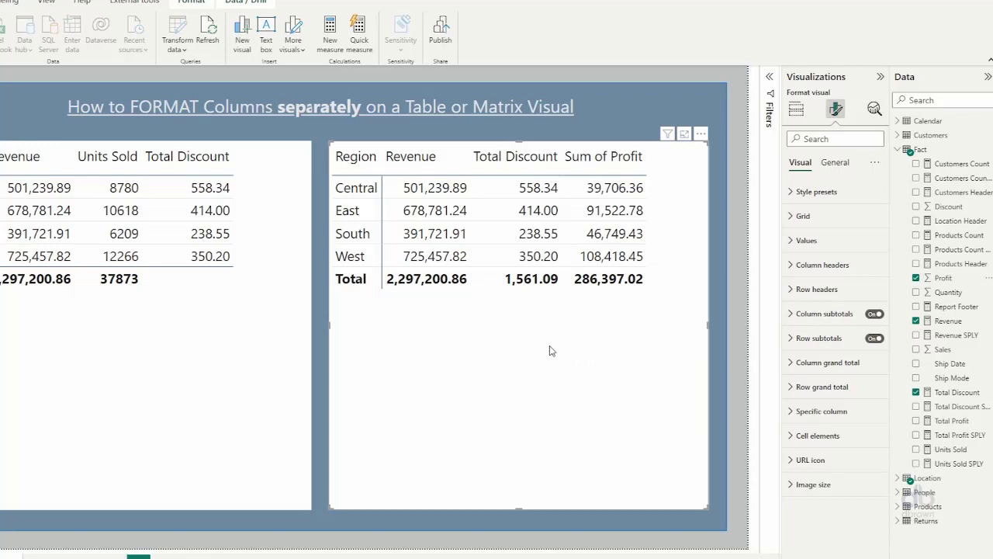
{"action": "mouse_move", "coordinate": [547, 351]}
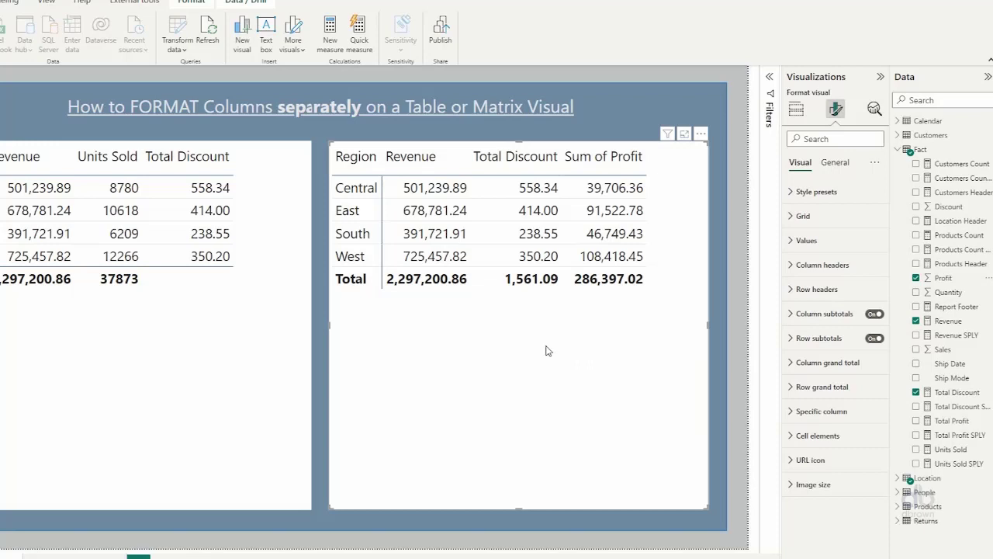
{"action": "mouse_move", "coordinate": [436, 373]}
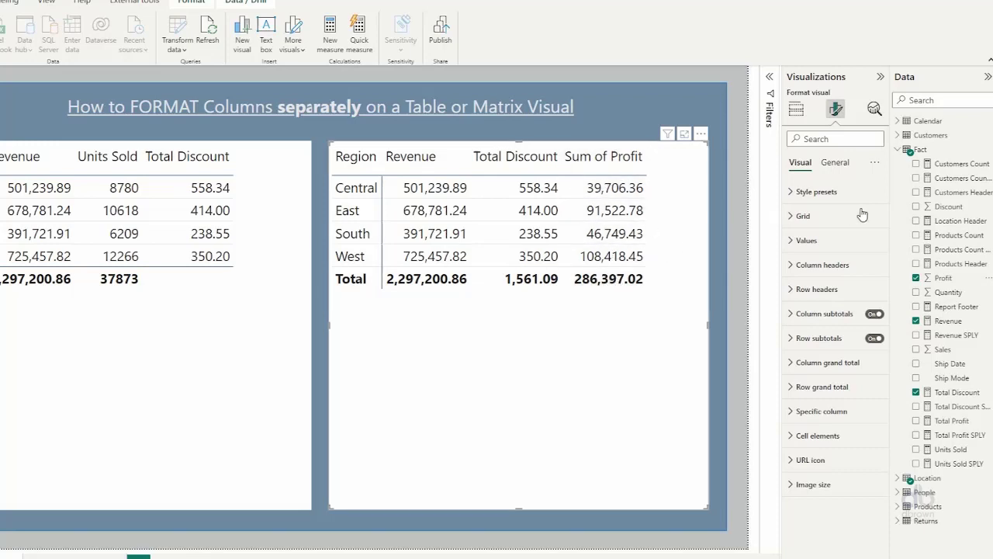
{"action": "mouse_move", "coordinate": [830, 327]}
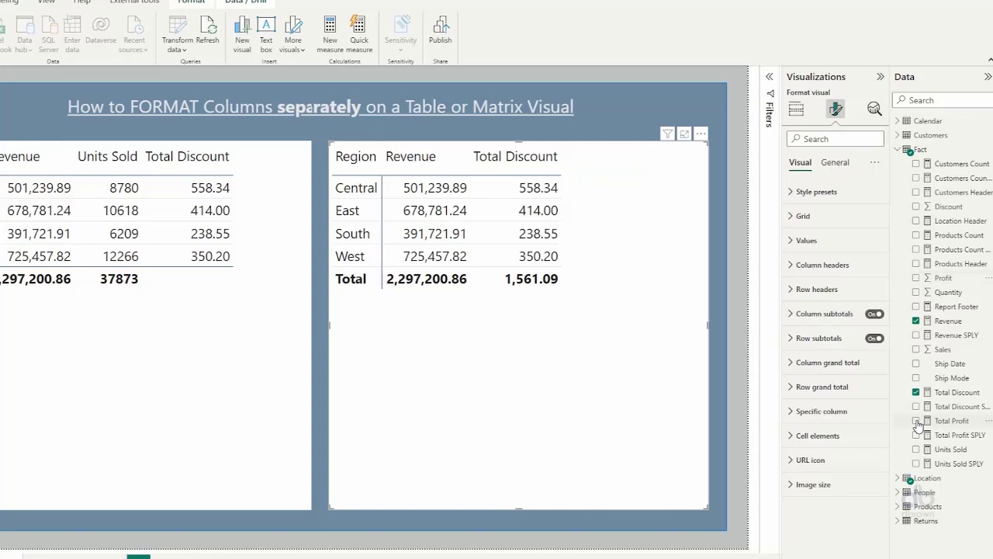
- Add Total Profit to the matrix and expand its Specific column formatting card
{"action": "left_click", "coordinate": [916, 420]}
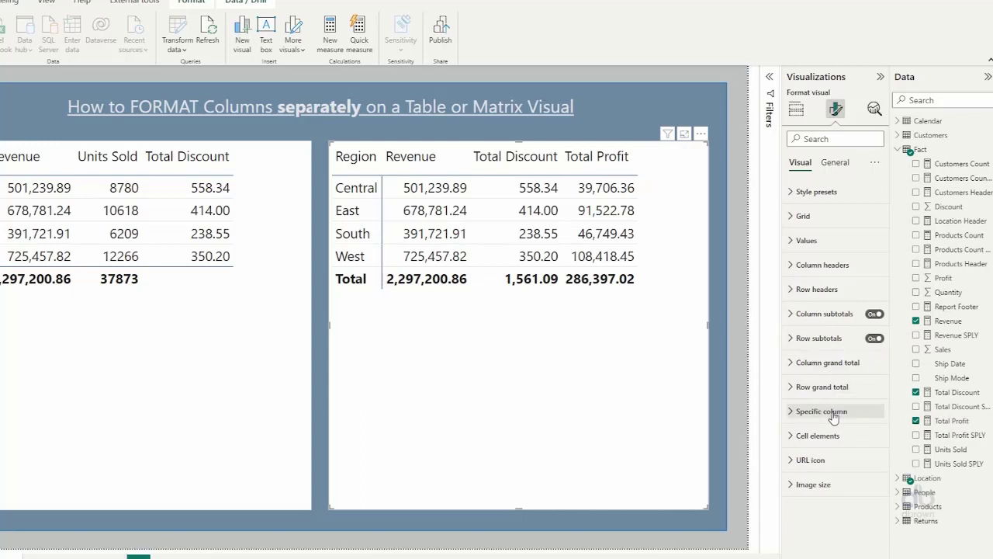
{"action": "left_click", "coordinate": [821, 409]}
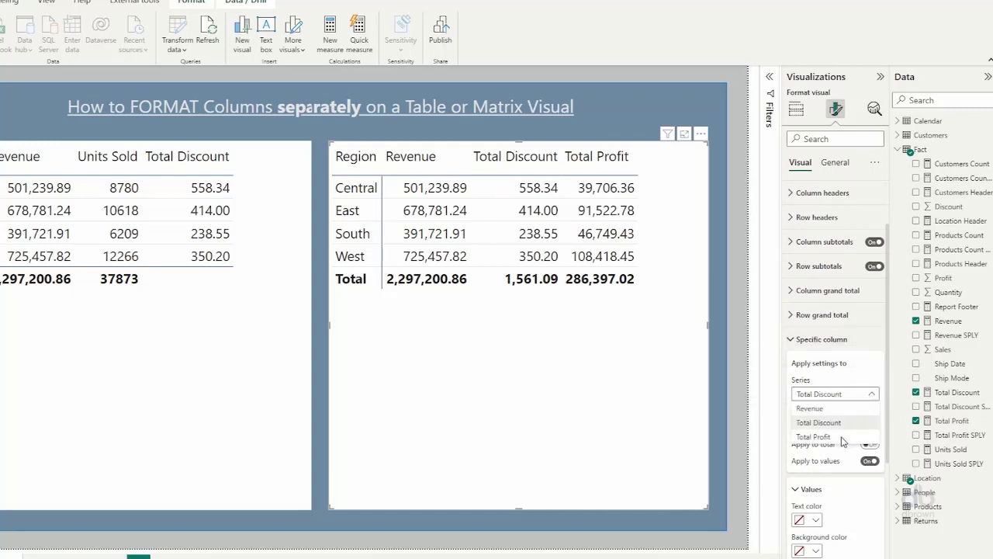
- Set Specific column to Total Profit with Apply to subtotals off, values only
{"action": "left_click", "coordinate": [814, 434]}
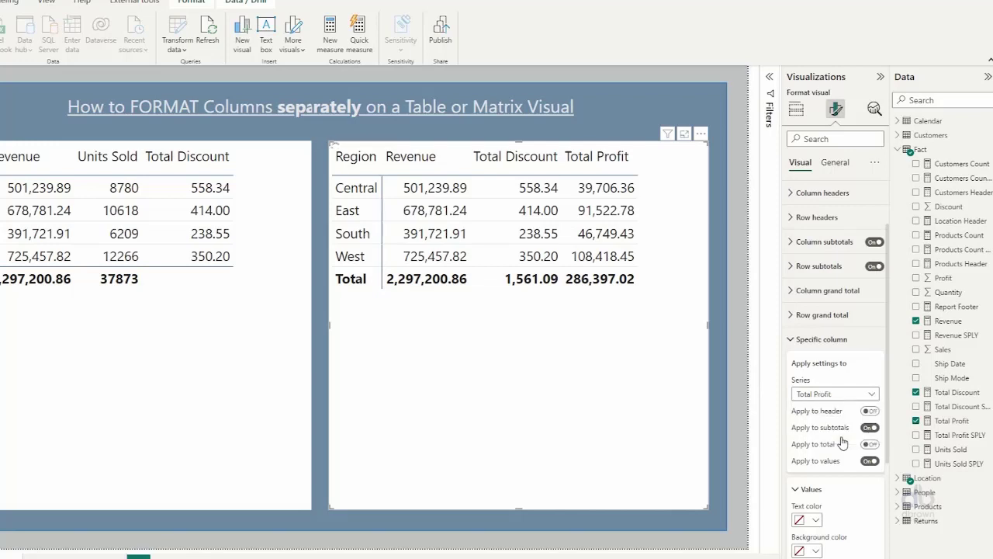
{"action": "scroll", "scroll_direction": "down", "scroll_amount": 3}
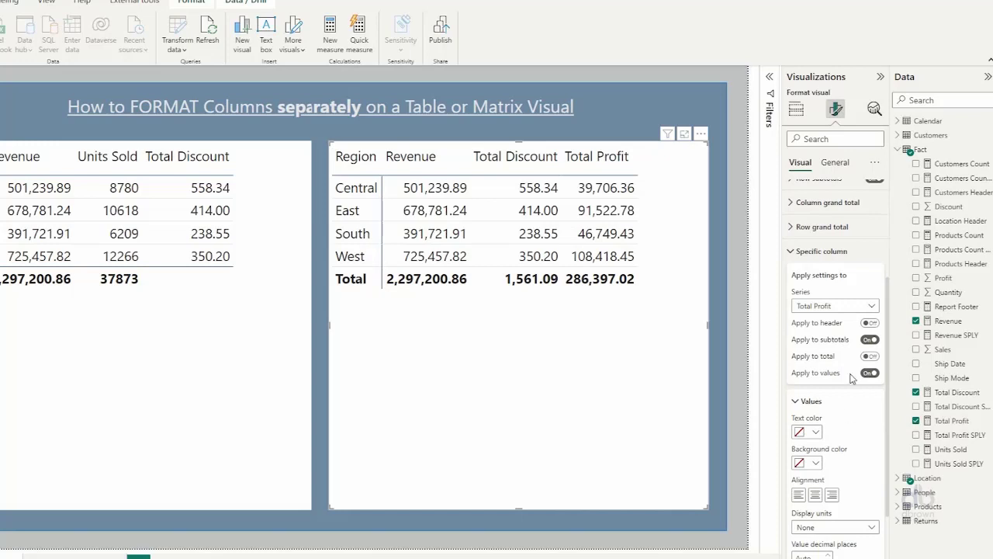
{"action": "left_click", "coordinate": [869, 338]}
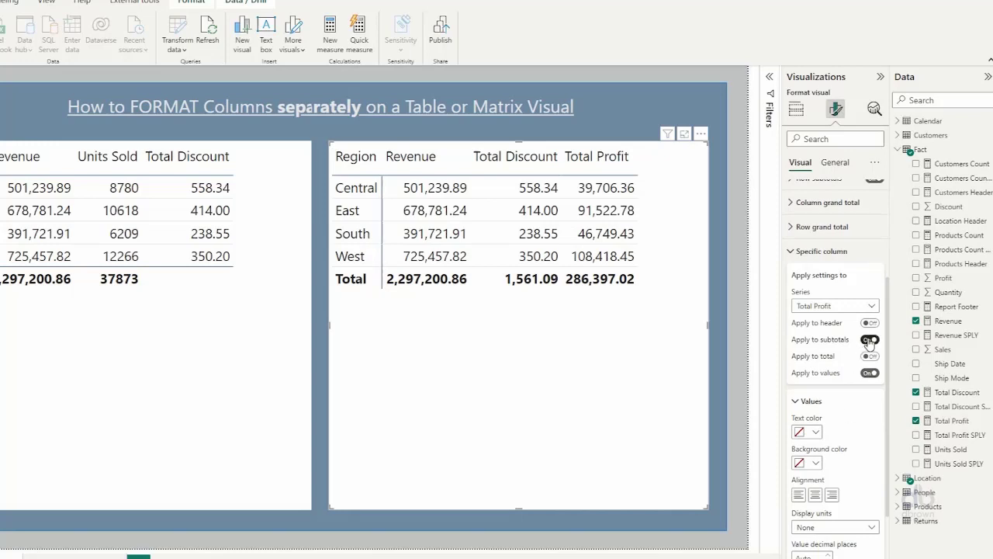
{"action": "left_click", "coordinate": [869, 338]}
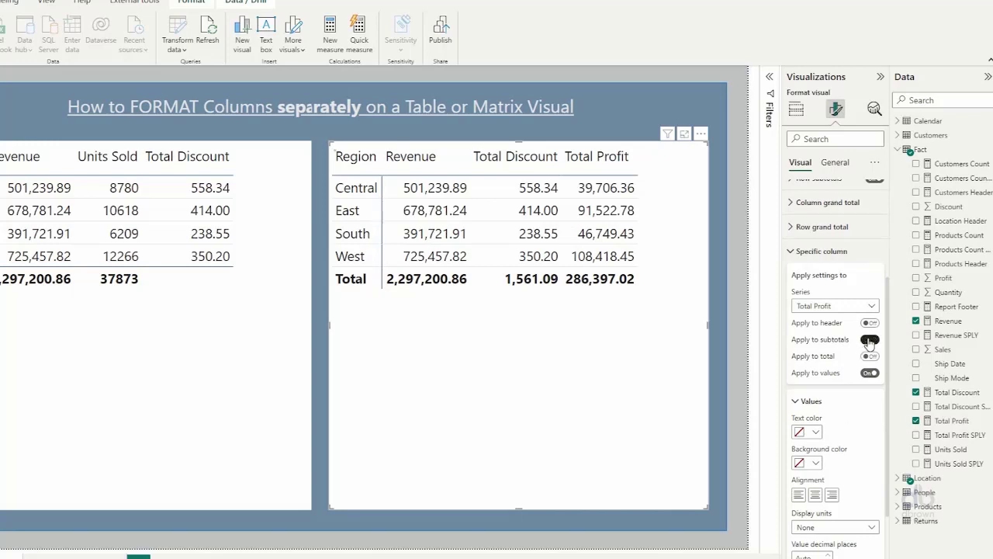
{"action": "left_click", "coordinate": [869, 339]}
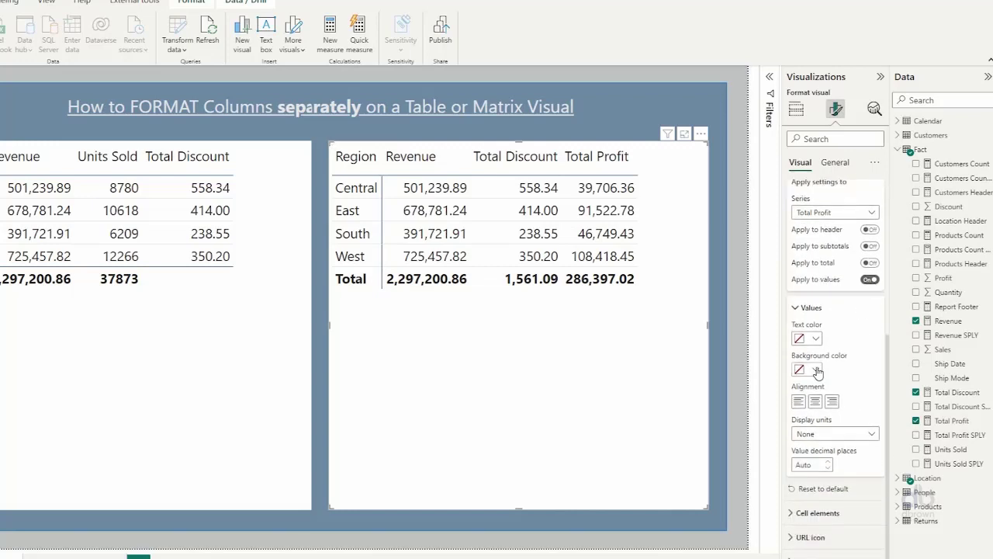
- Give the Total Profit values a light gray background colour
{"action": "left_click", "coordinate": [816, 370]}
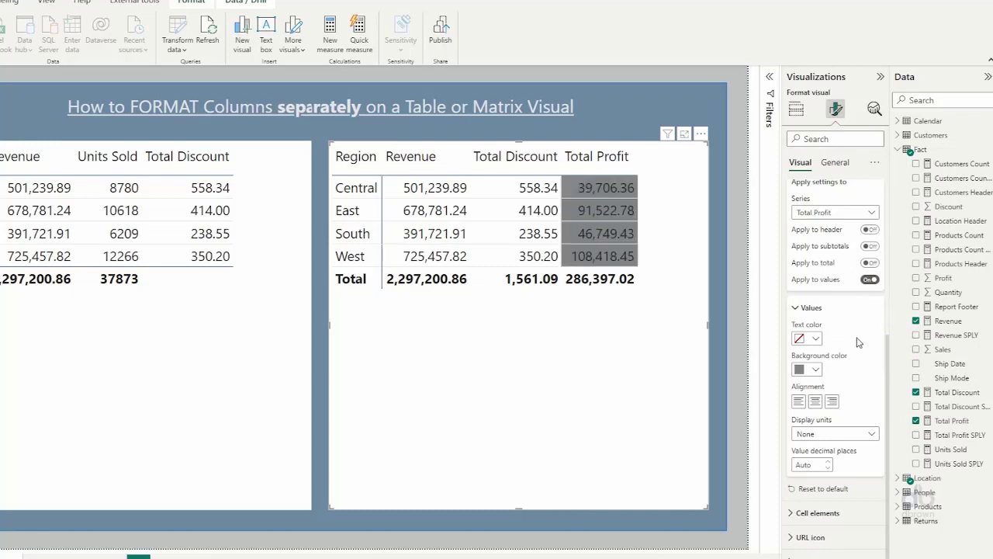
{"action": "left_click", "coordinate": [816, 369]}
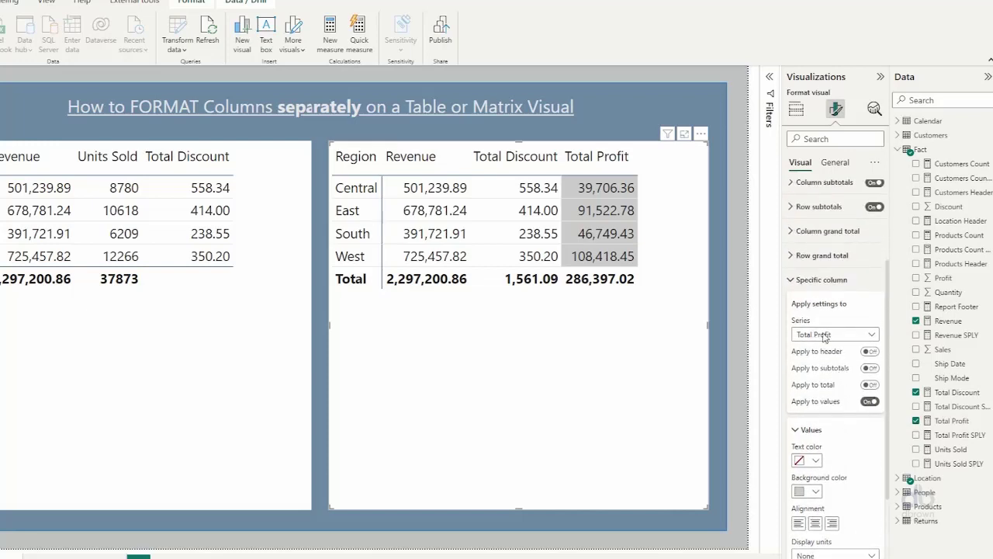
{"action": "mouse_move", "coordinate": [869, 304]}
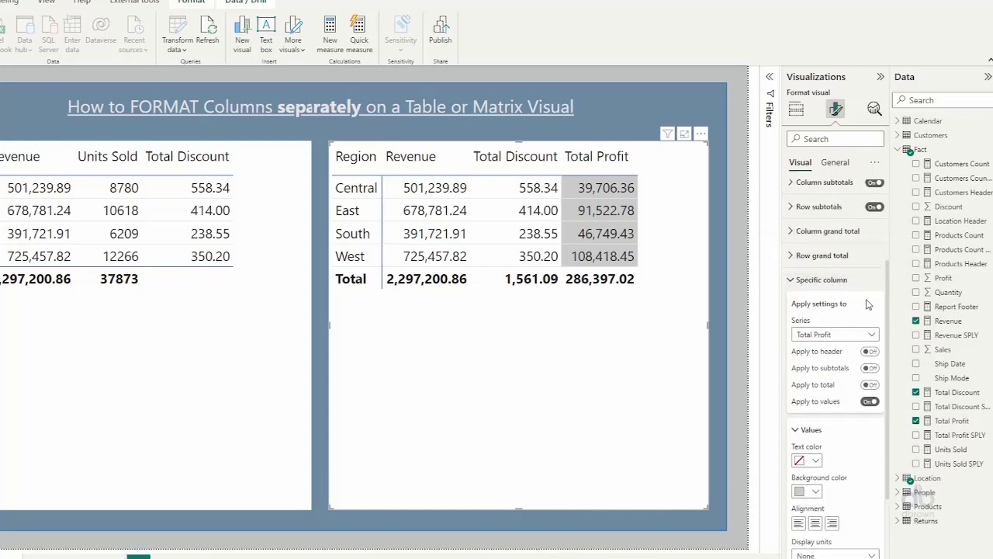